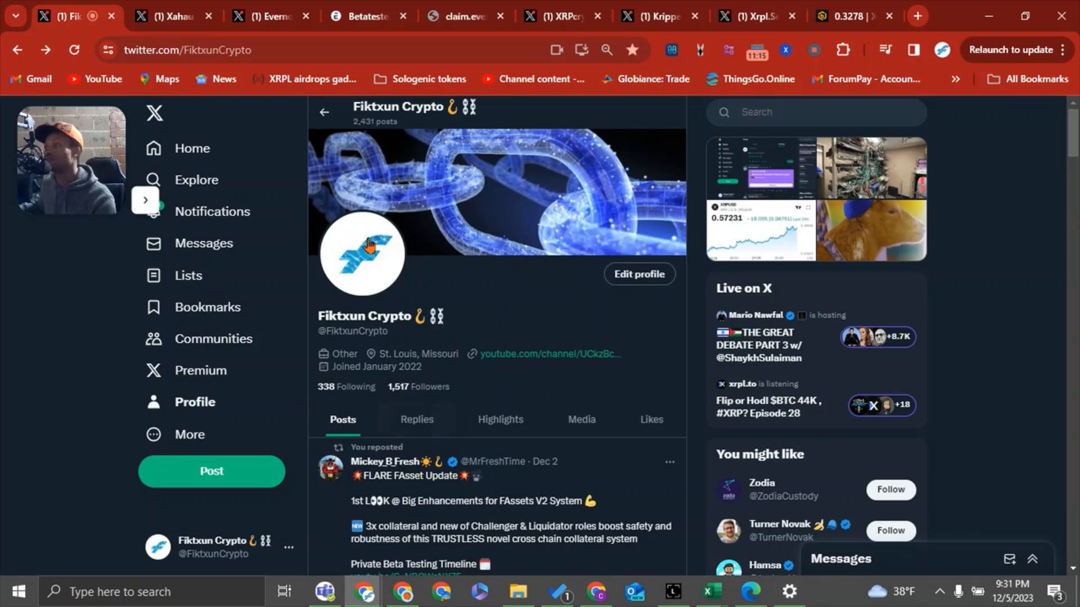
# Switch to the Xahau Network profile showing its "Hello World!" post
pyautogui.click(171, 16)
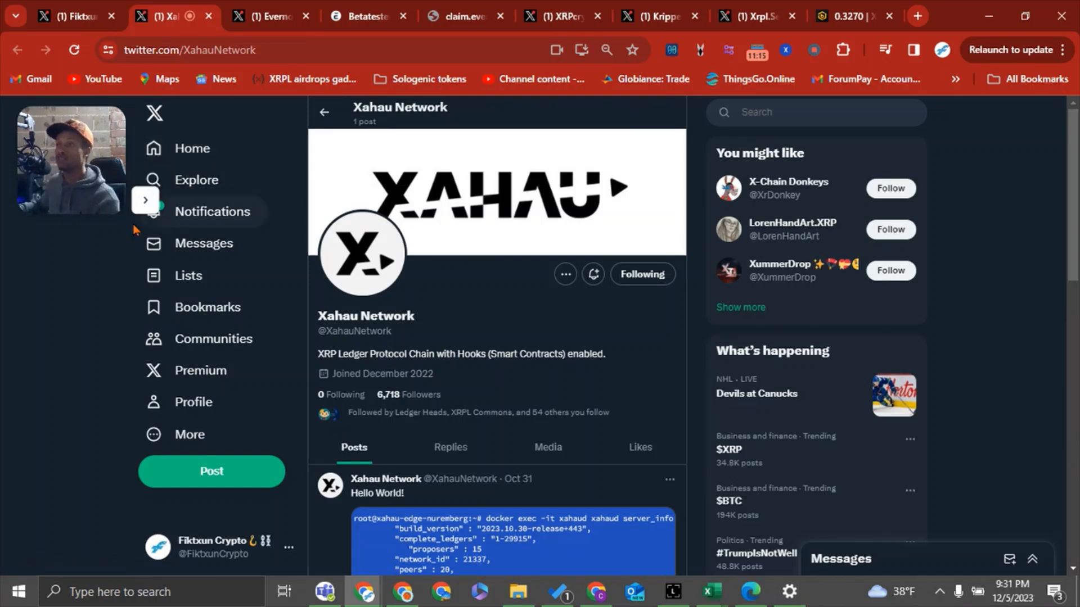
pyautogui.moveTo(110, 293)
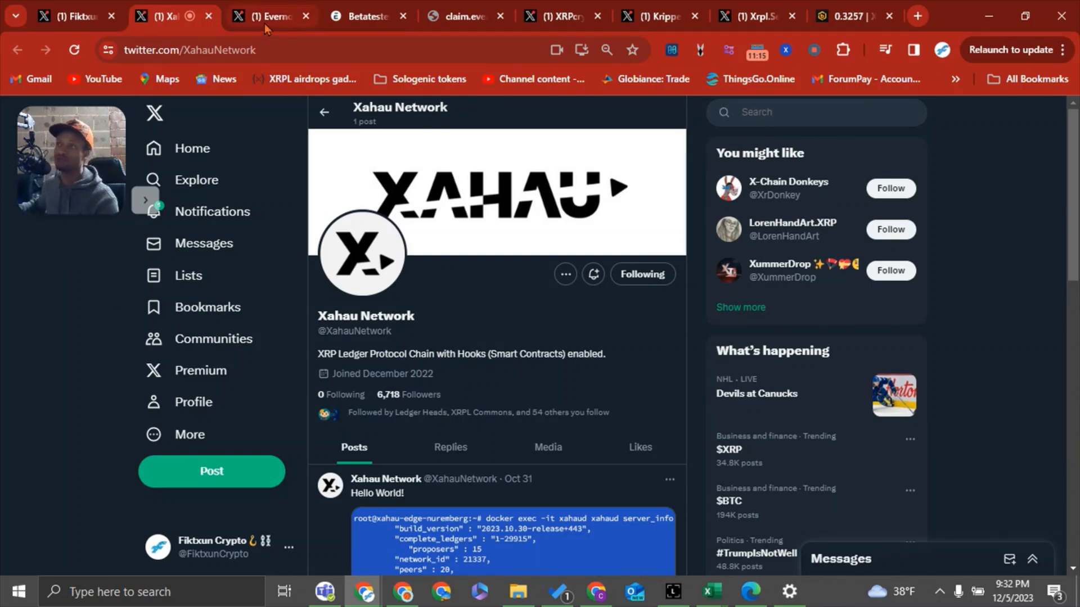
pyautogui.moveTo(426, 315)
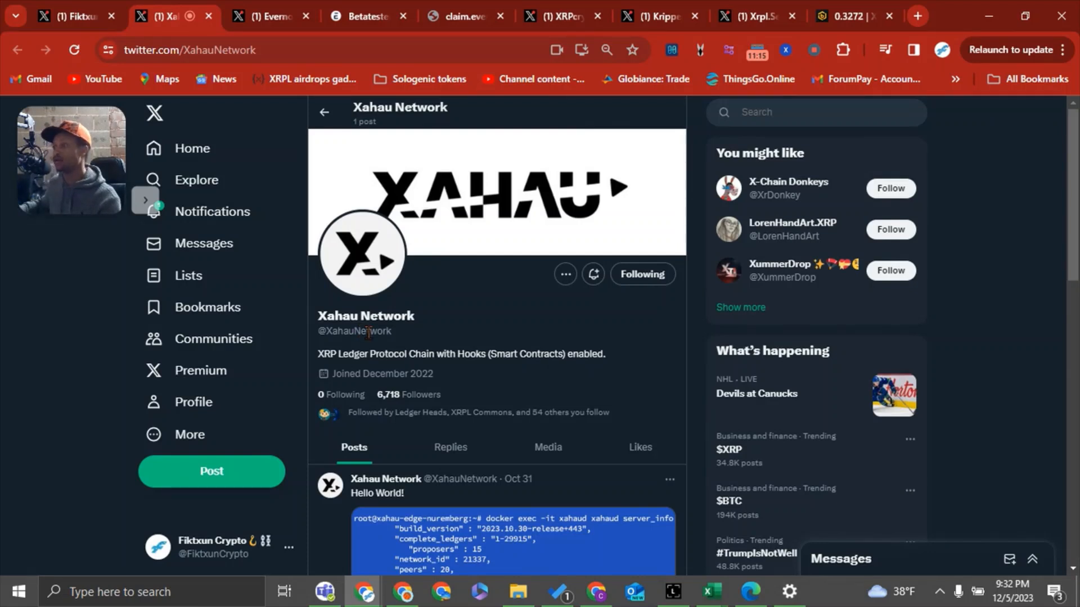
pyautogui.moveTo(501, 318)
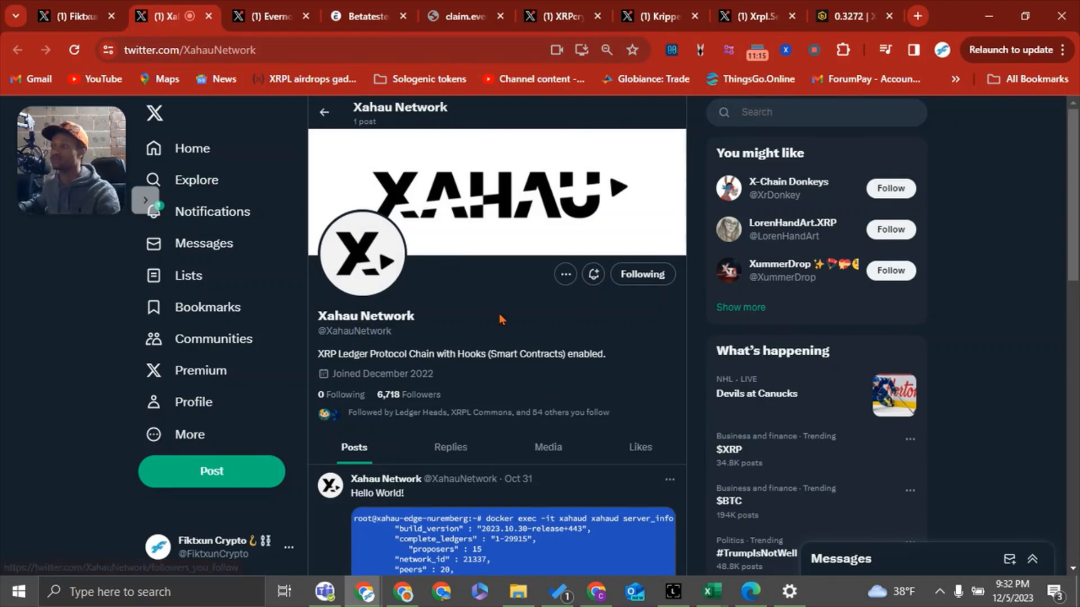
pyautogui.moveTo(389, 434)
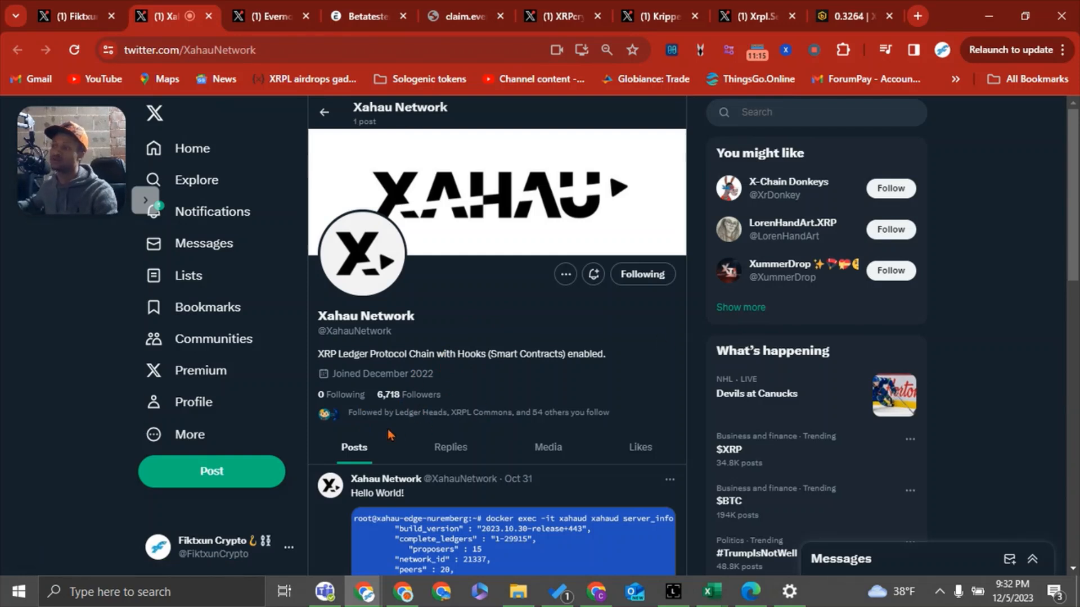
pyautogui.moveTo(513, 302)
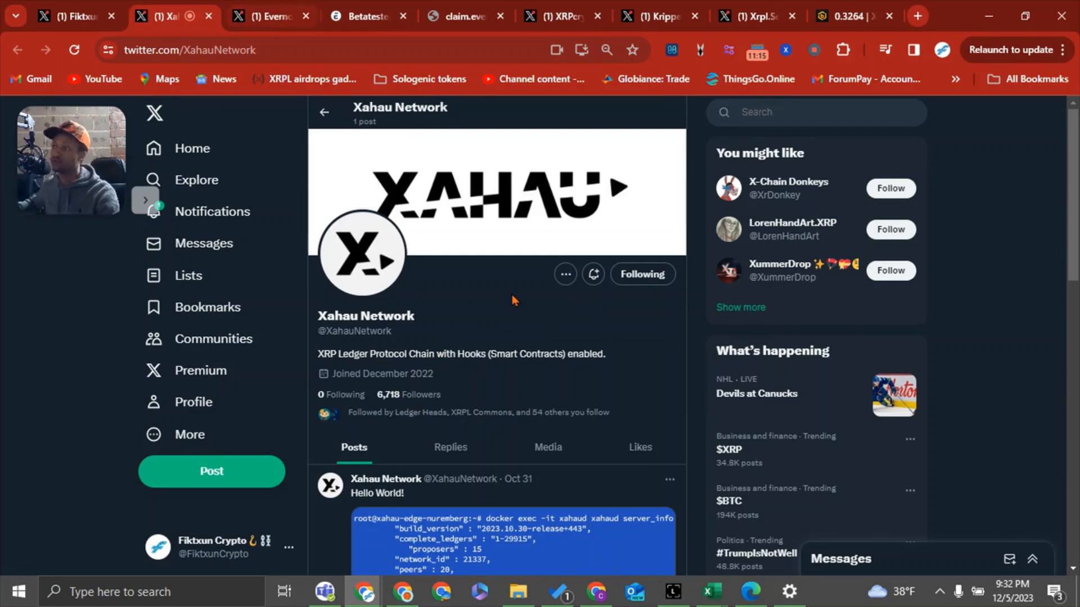
pyautogui.moveTo(517, 281)
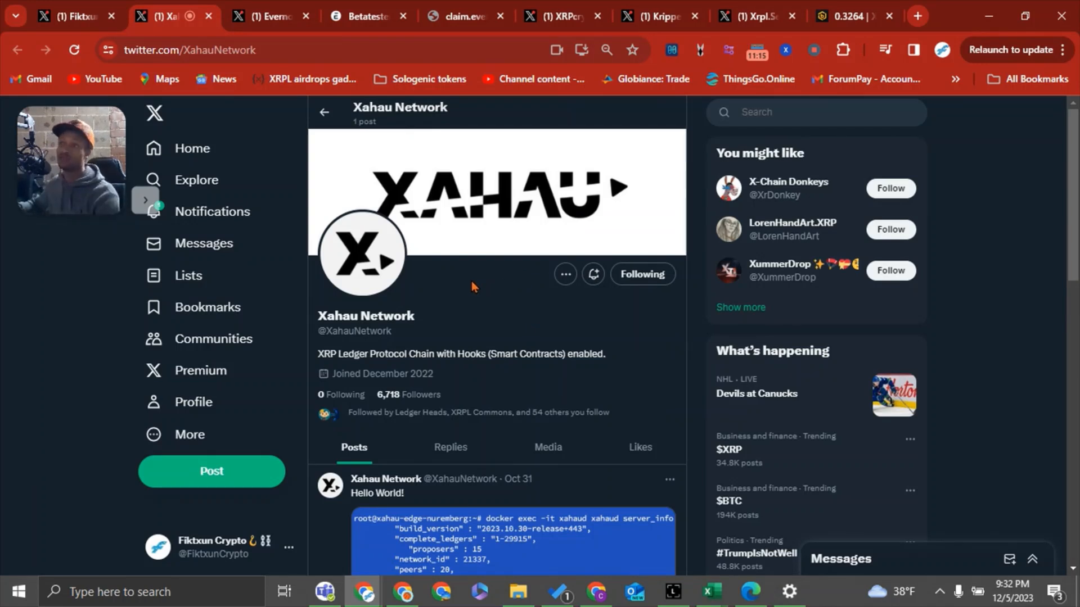
pyautogui.moveTo(480, 287)
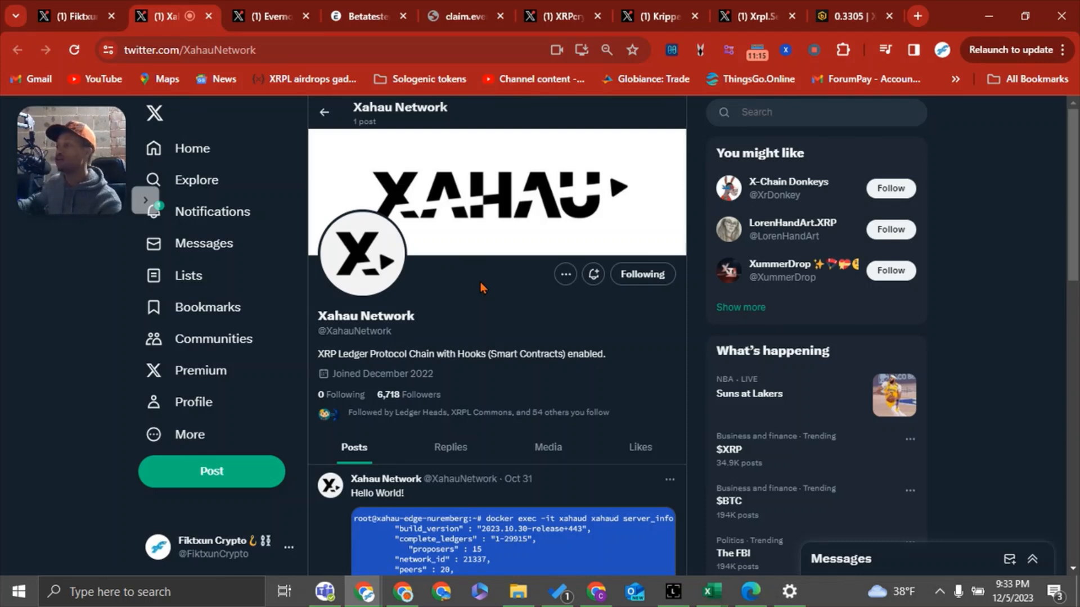
# Bring up Evernode's Airdrop Process Announcement post with the betatester and XRP holder links
pyautogui.click(268, 14)
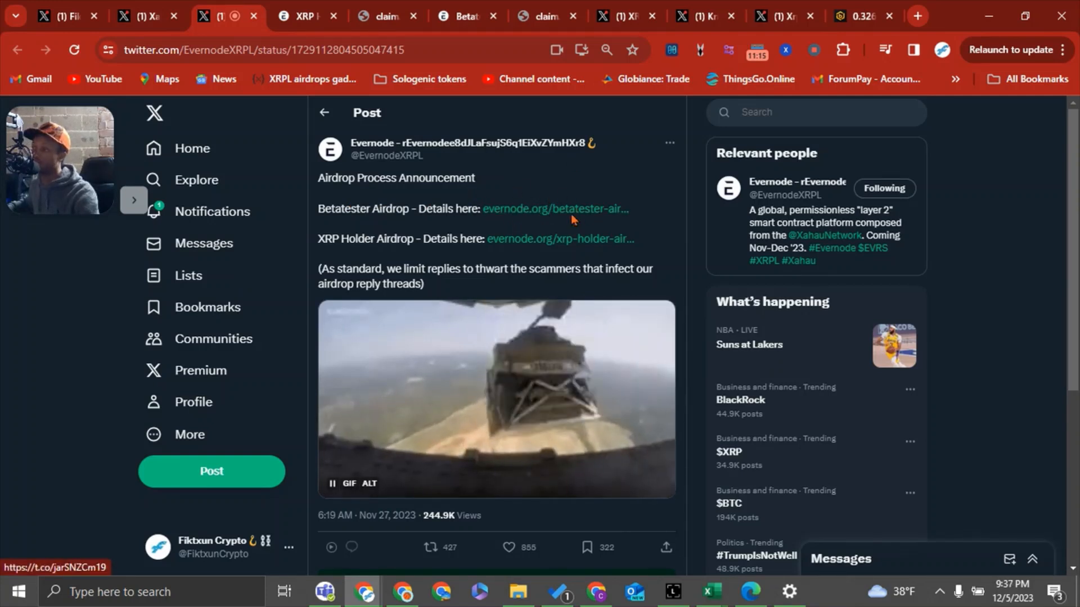
pyautogui.moveTo(554, 209)
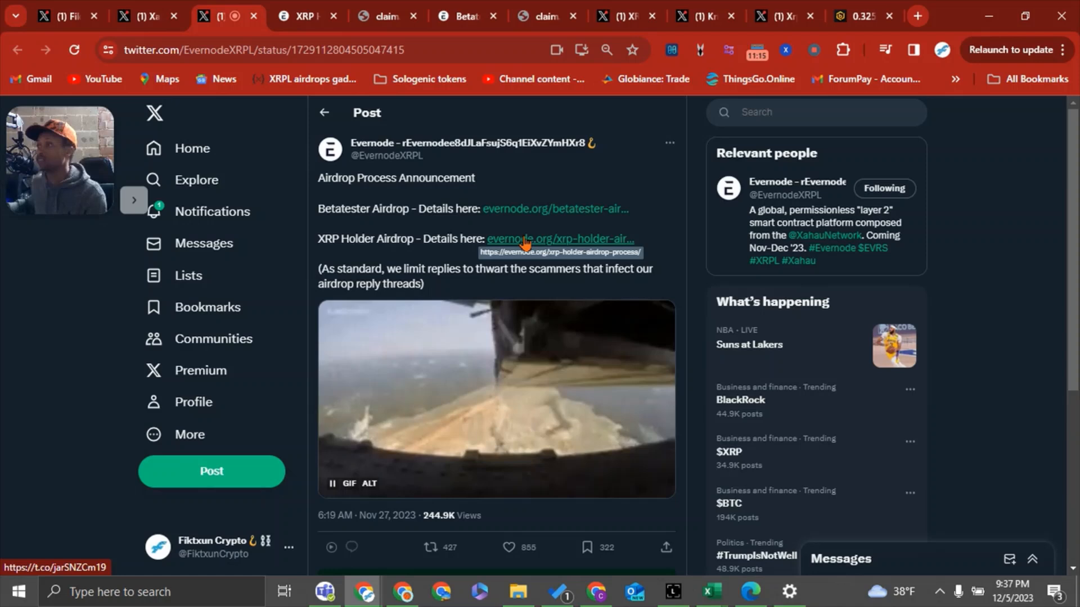
# Follow the XRP holder airdrop link and review The Detailed Steps on the Evernode page
pyautogui.click(558, 238)
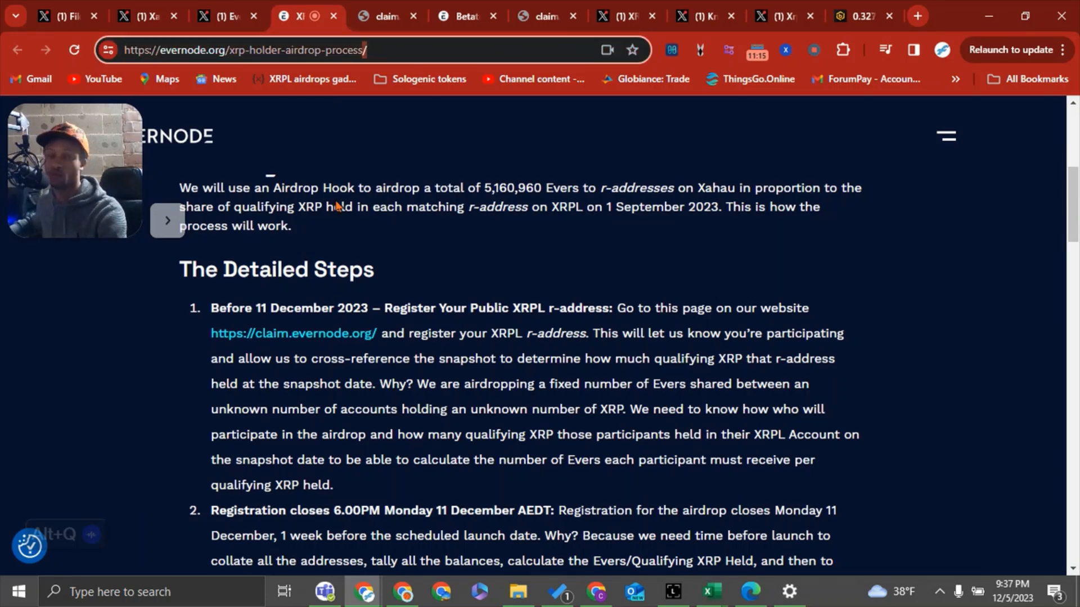
pyautogui.scroll(3)
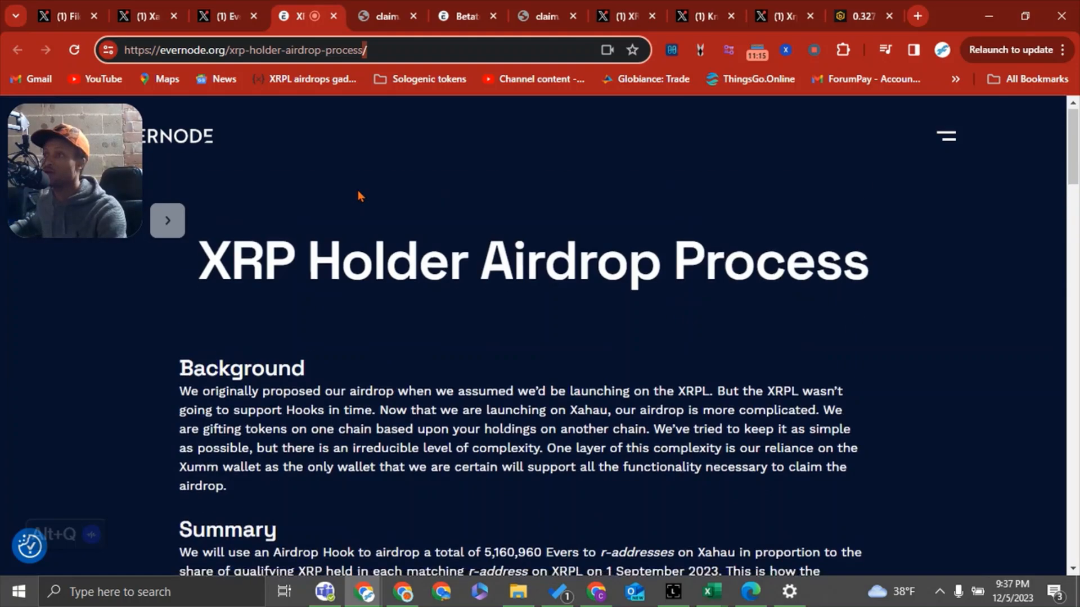
pyautogui.scroll(-3)
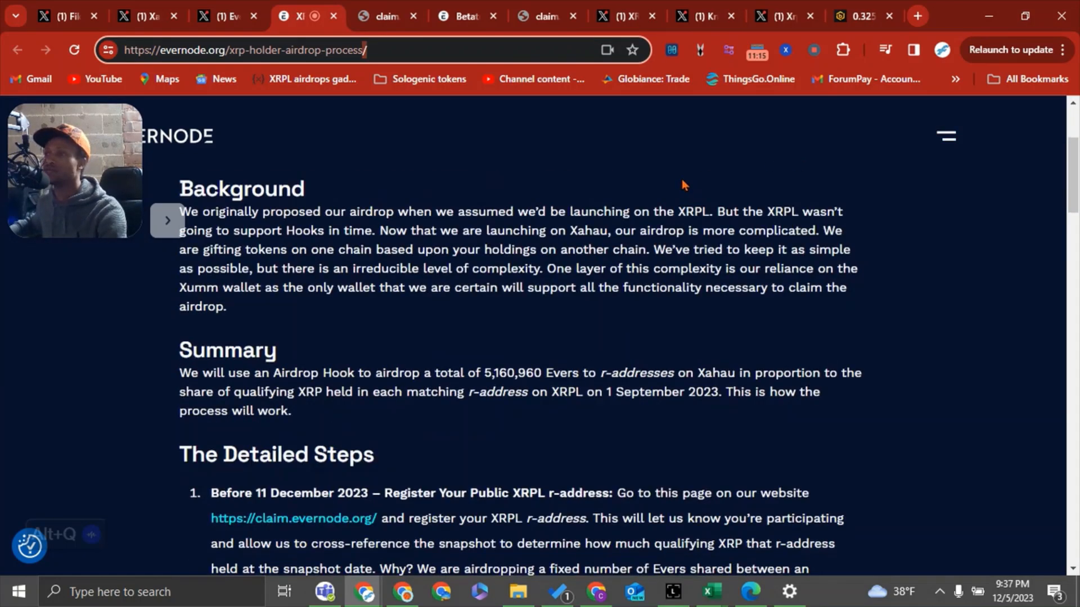
pyautogui.scroll(-3)
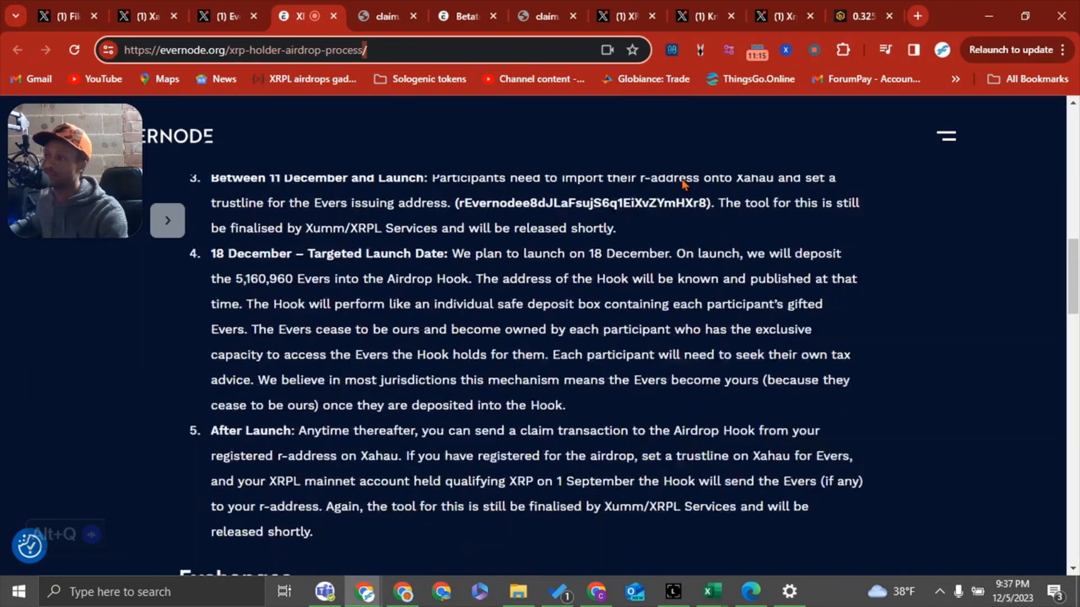
pyautogui.scroll(-3)
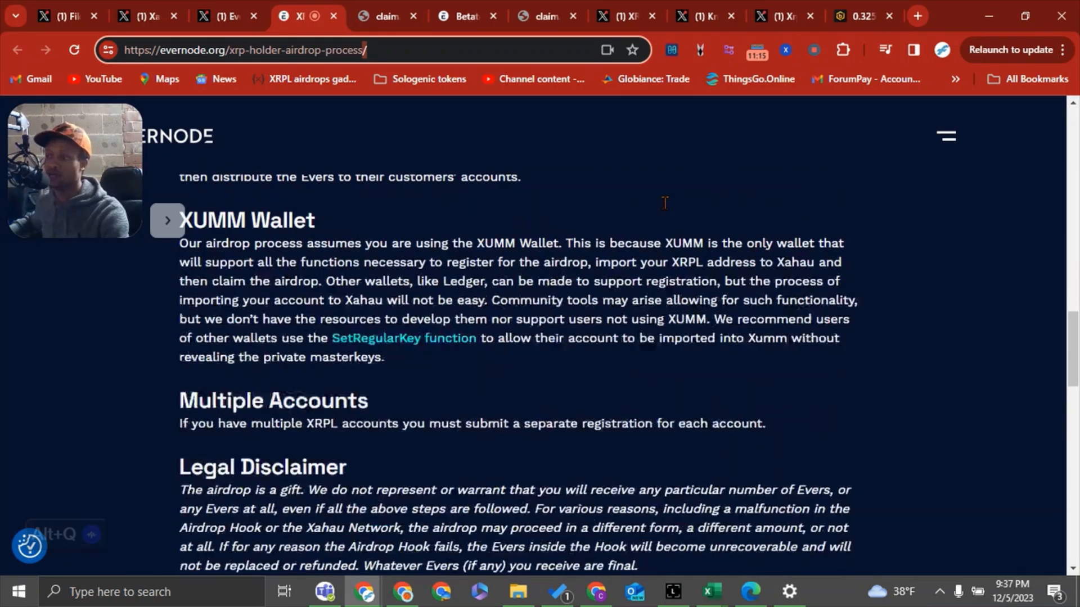
pyautogui.scroll(3)
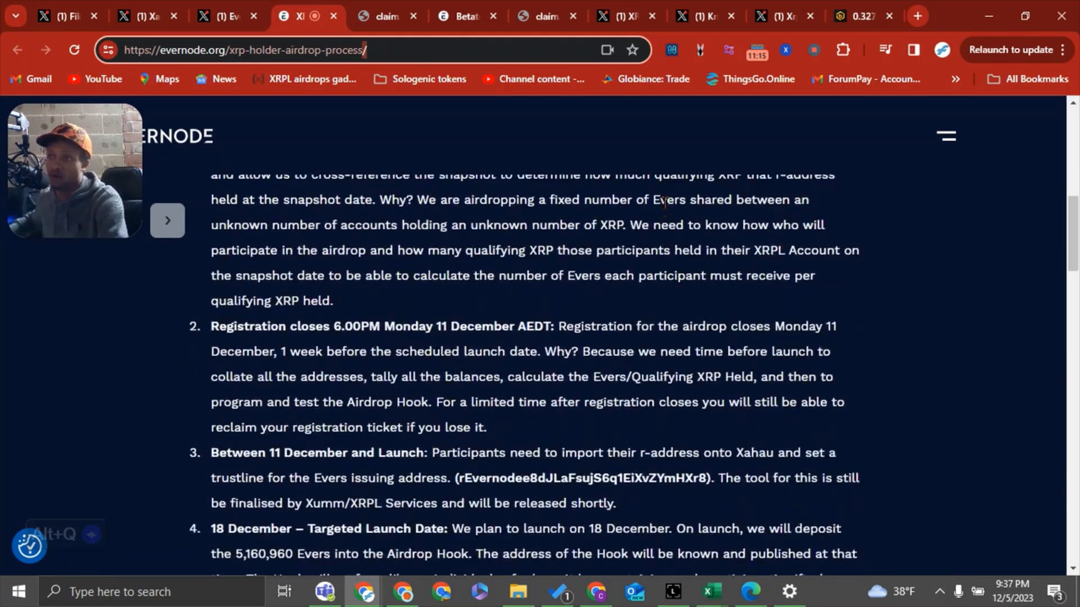
pyautogui.scroll(3)
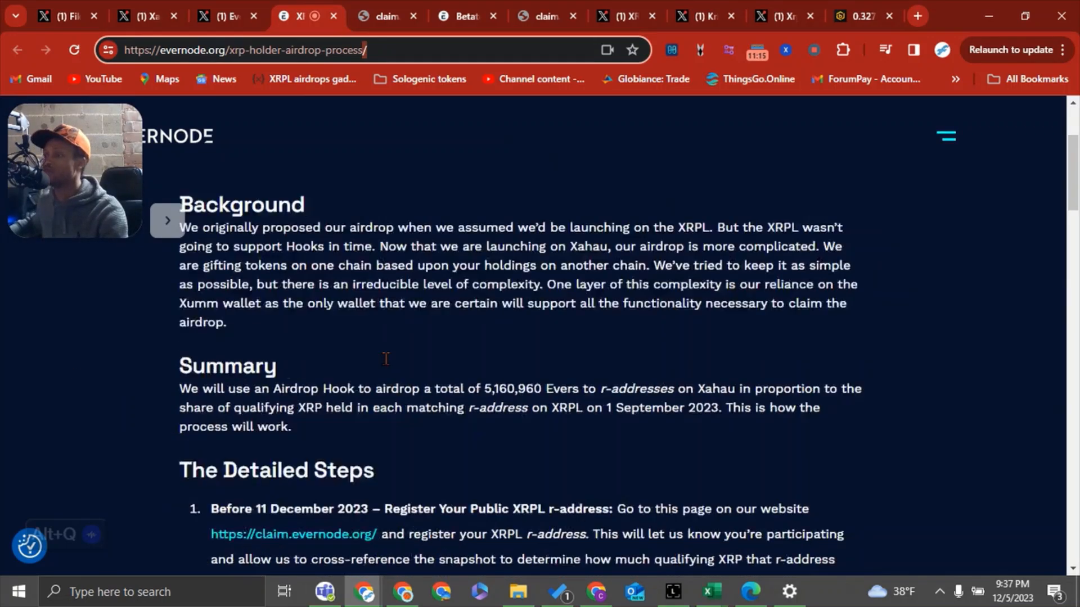
pyautogui.scroll(-3)
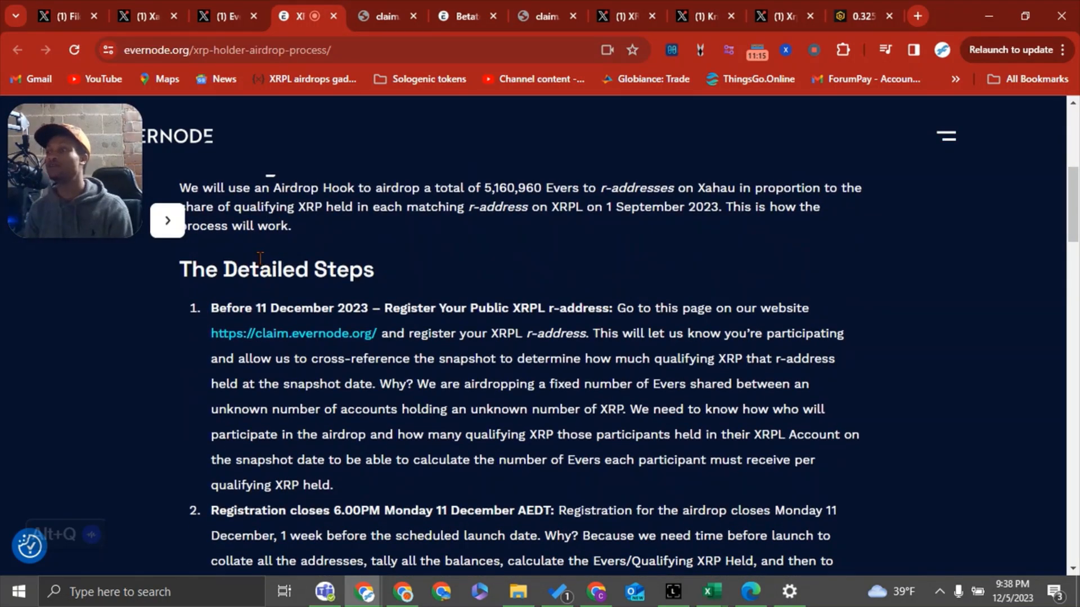
pyautogui.moveTo(329, 345)
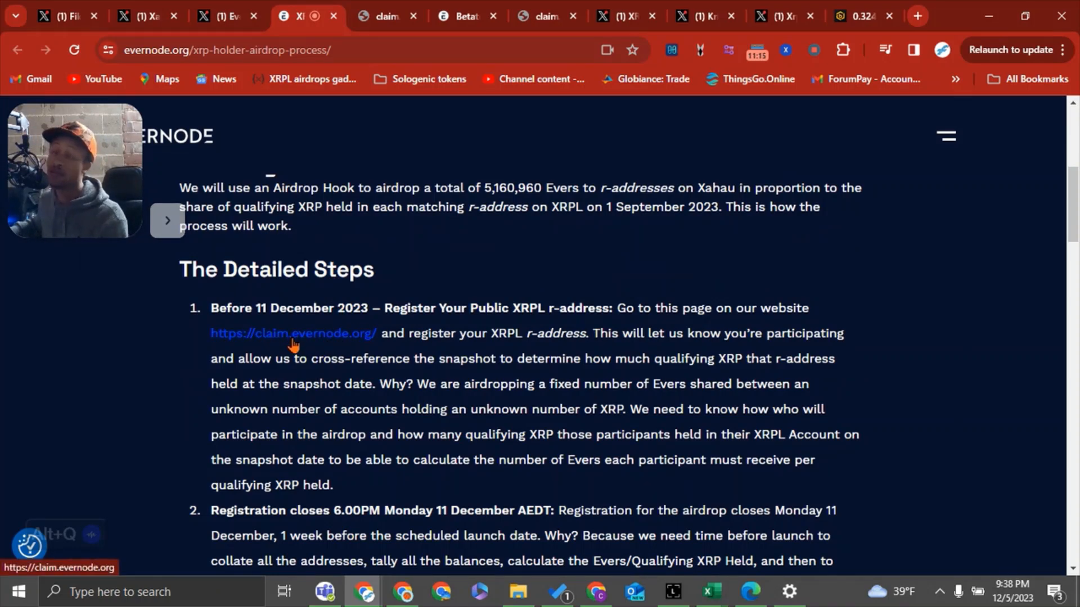
pyautogui.moveTo(303, 343)
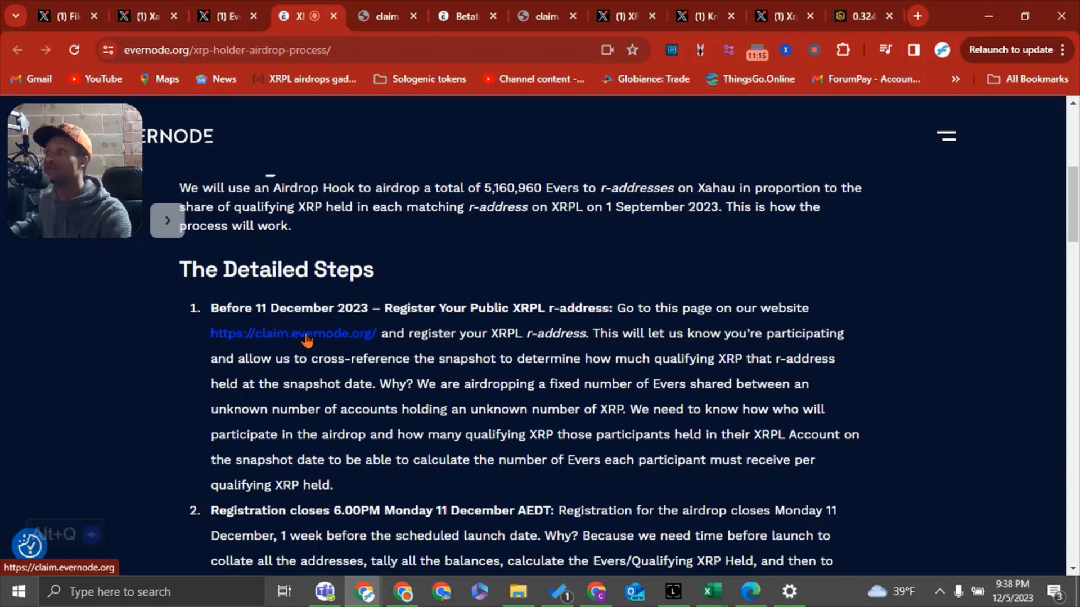
# Go to claim.evernode.org and start Sign in with Xumm, opening the OAuth popup
pyautogui.click(294, 333)
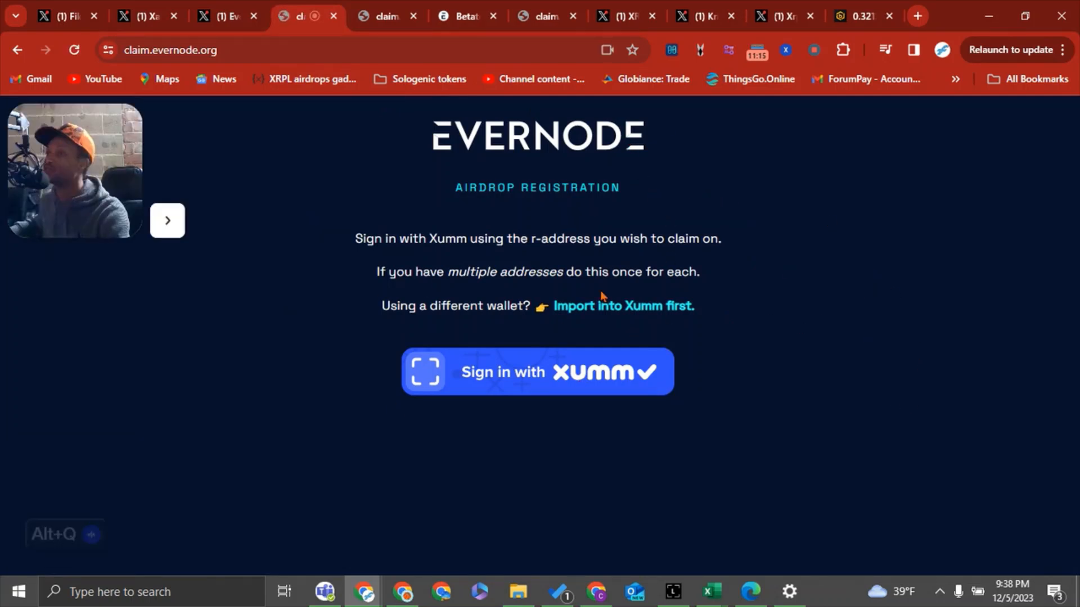
pyautogui.moveTo(833, 312)
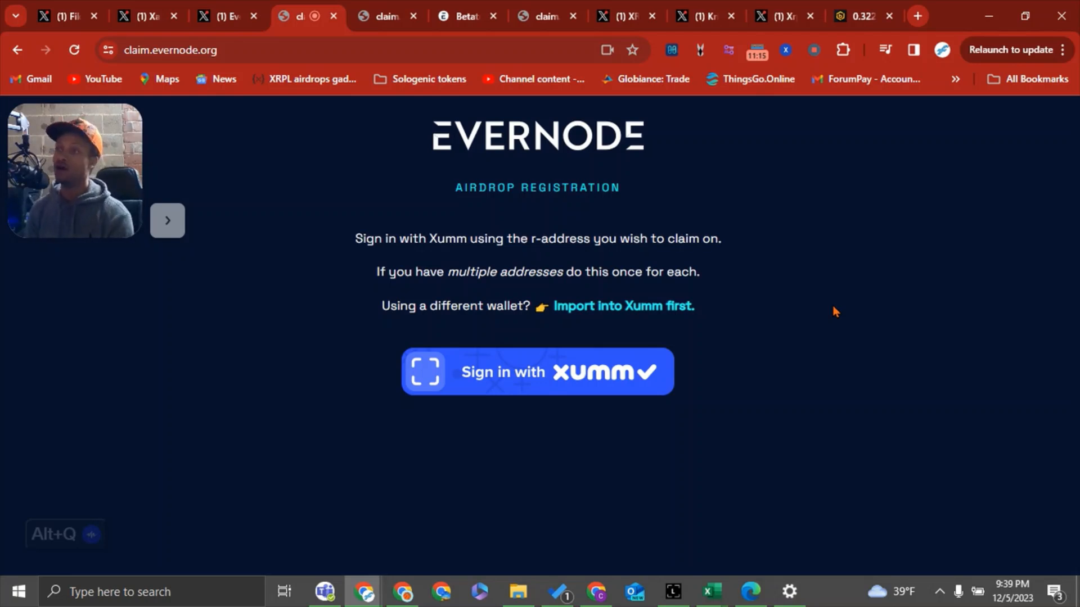
pyautogui.moveTo(167, 221)
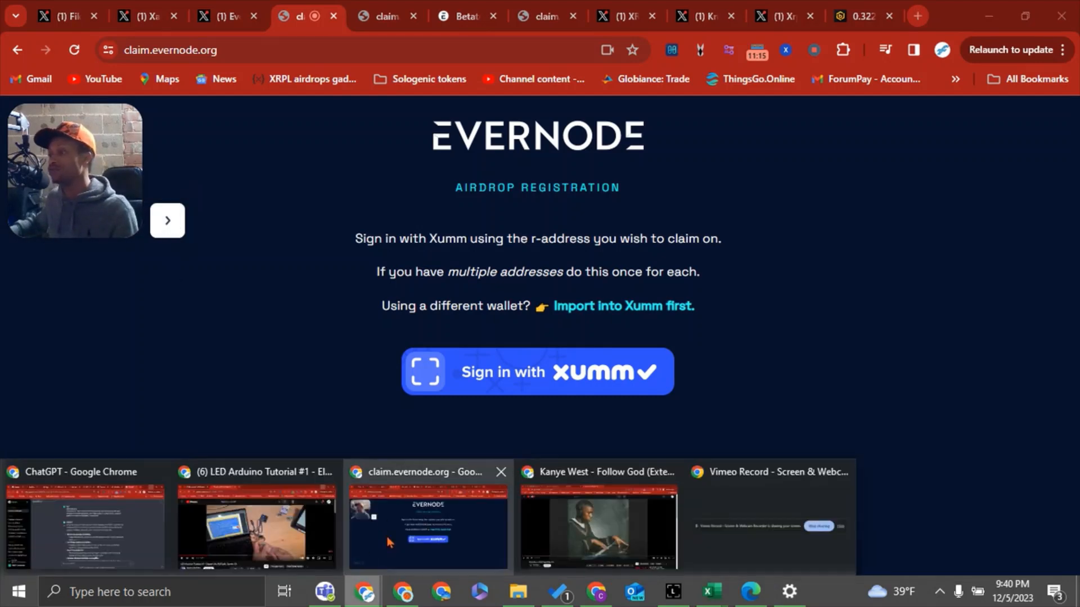
pyautogui.click(536, 373)
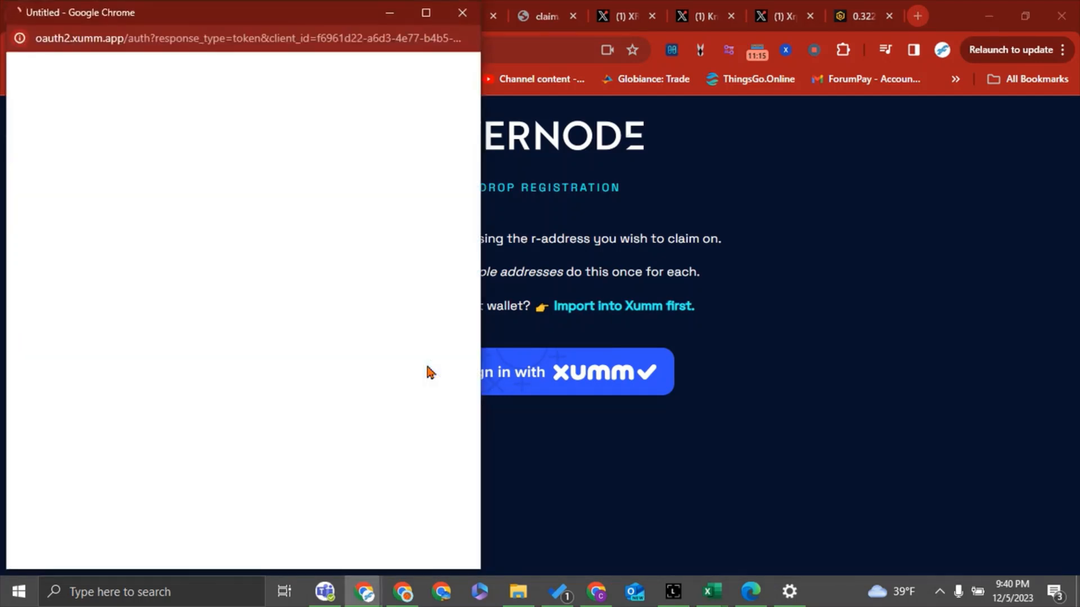
# Approve the Evernode Airdrop Claim sign request in the Xumm popup
pyautogui.click(577, 372)
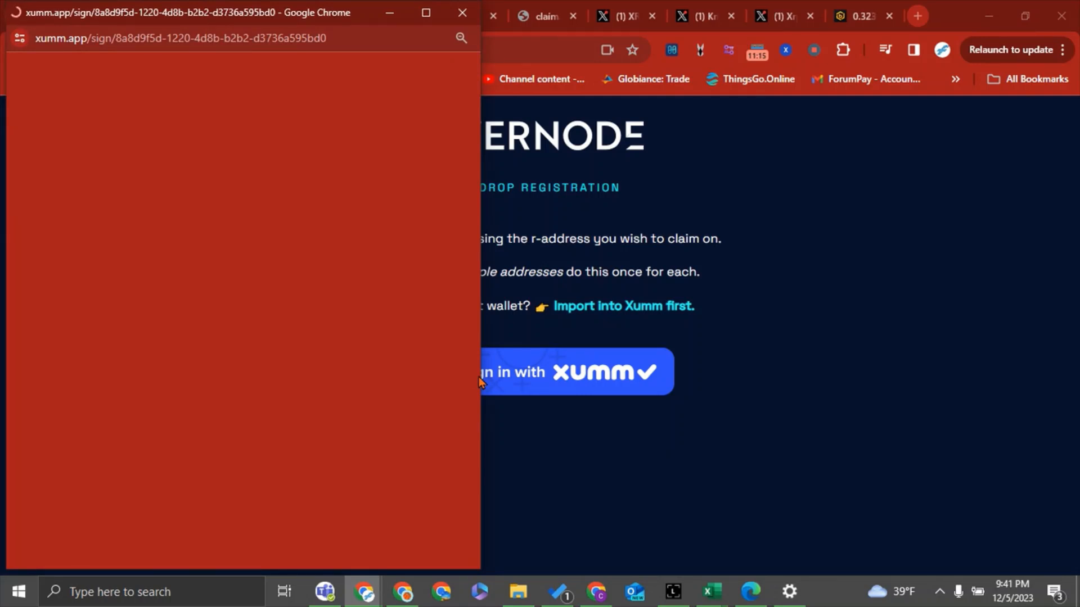
pyautogui.click(571, 372)
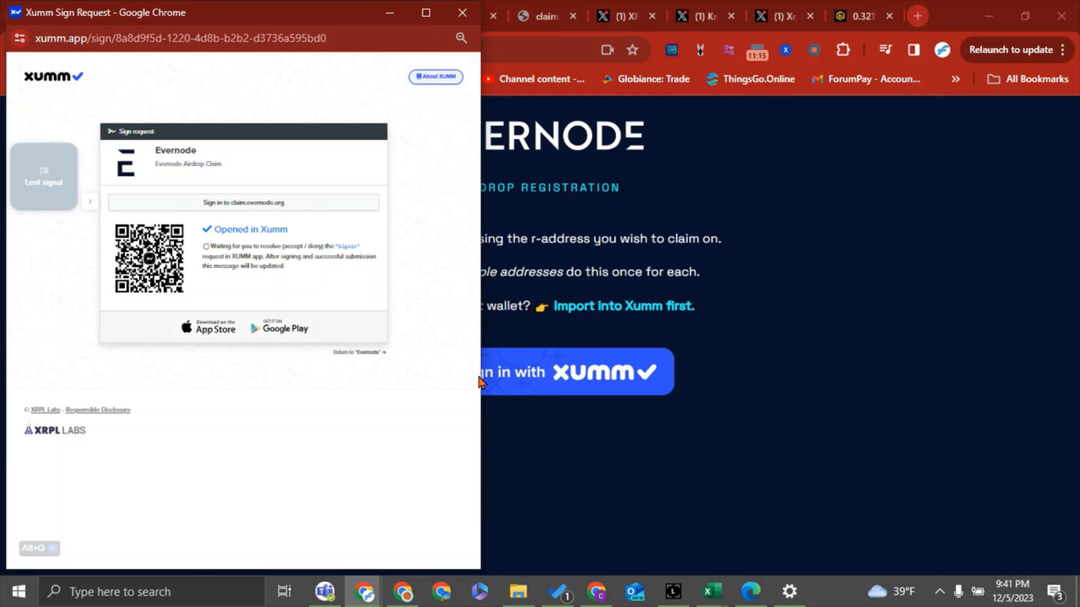
pyautogui.moveTo(90, 213)
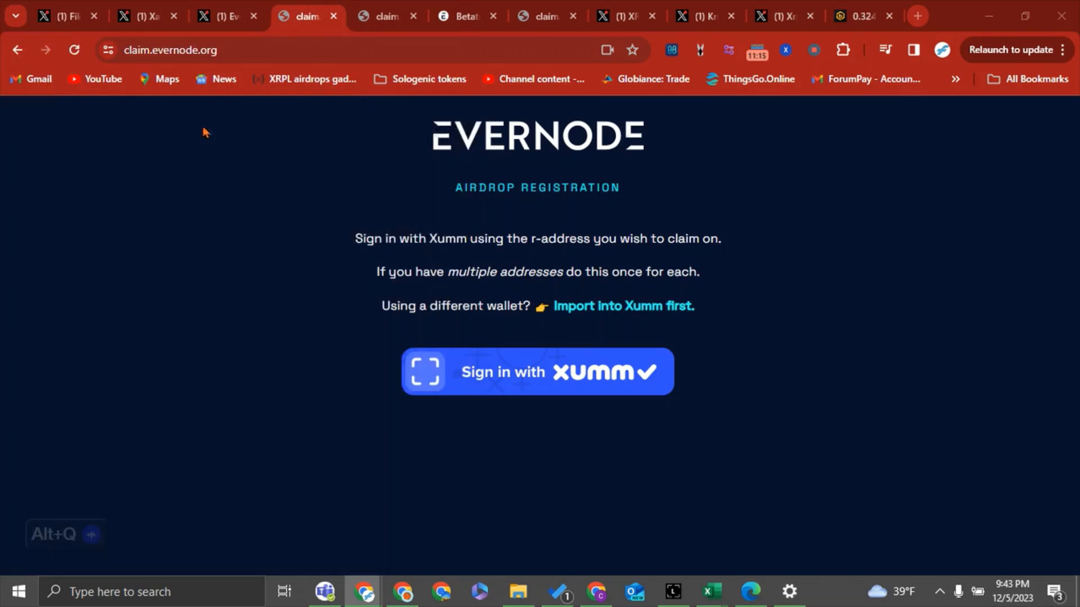
# Reload the claim site to show Claim Address and Claim Ticket, then view the 2.12 billion XRP post
pyautogui.click(537, 373)
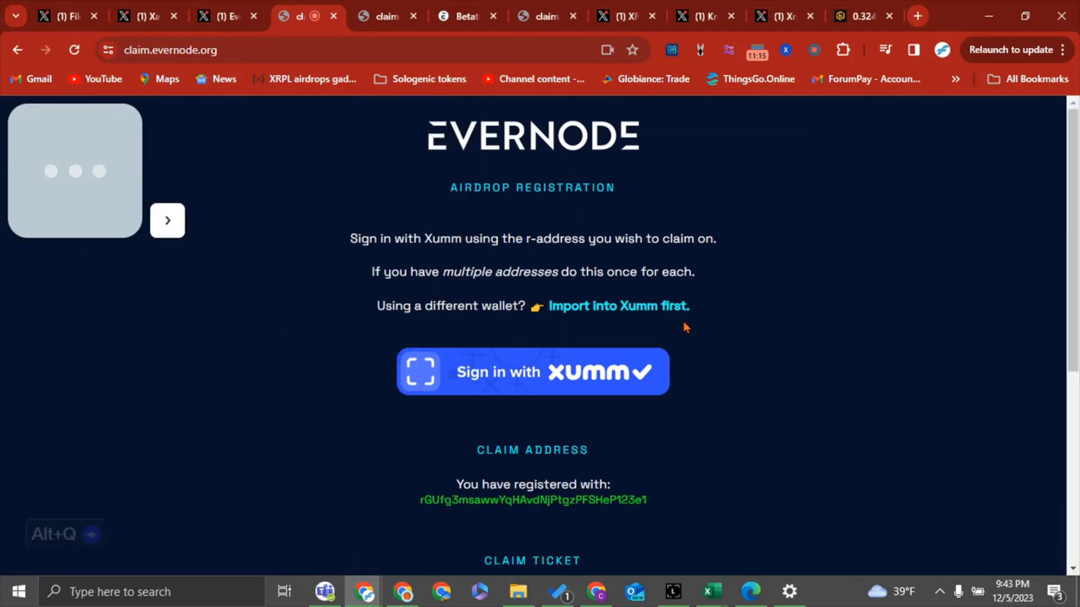
pyautogui.scroll(-3)
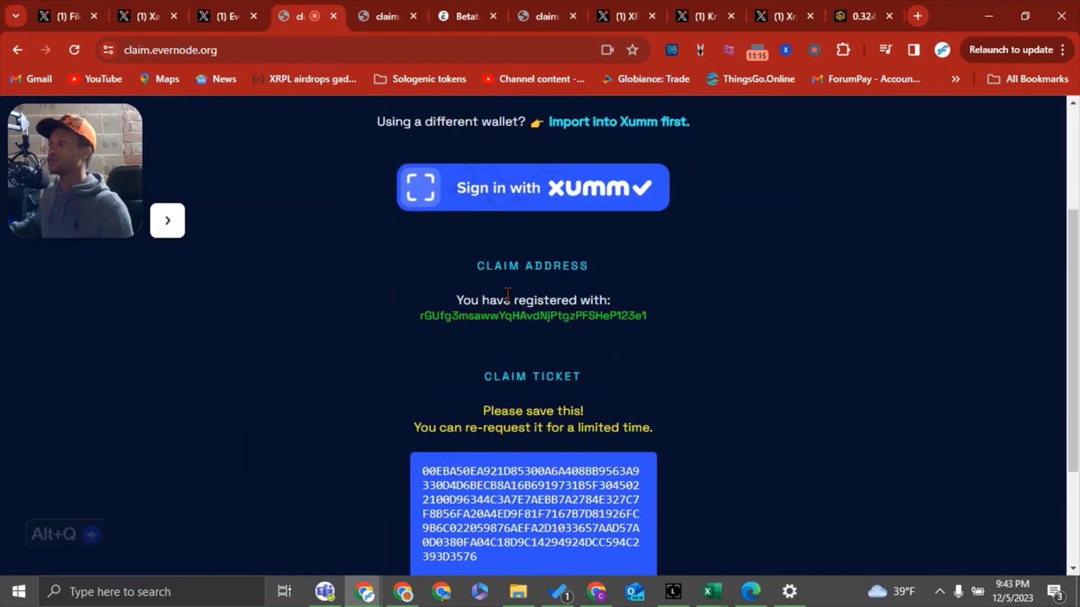
pyautogui.moveTo(460, 281)
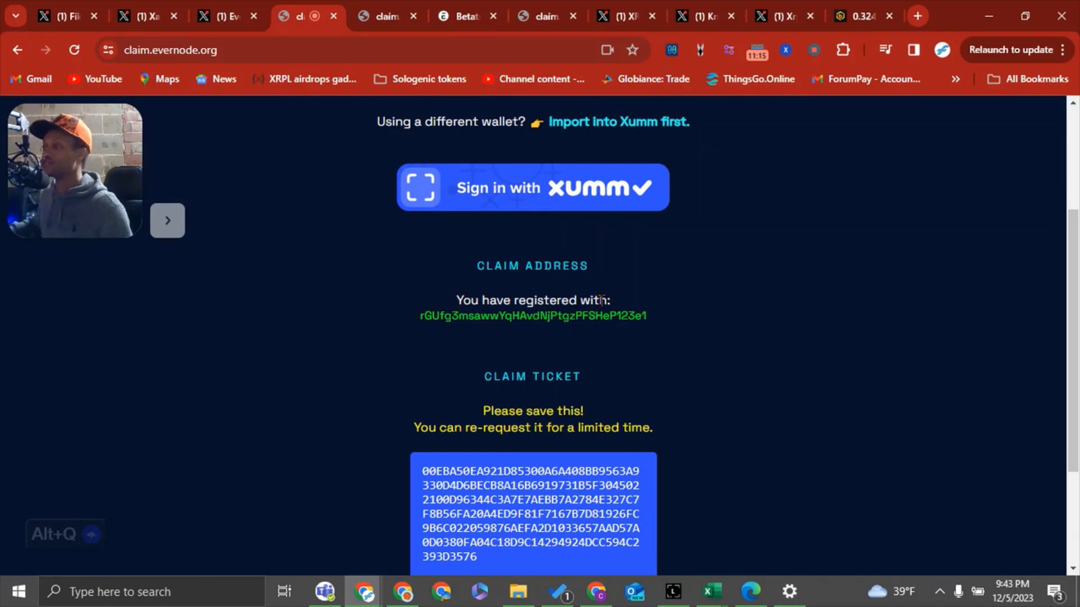
pyautogui.moveTo(464, 356)
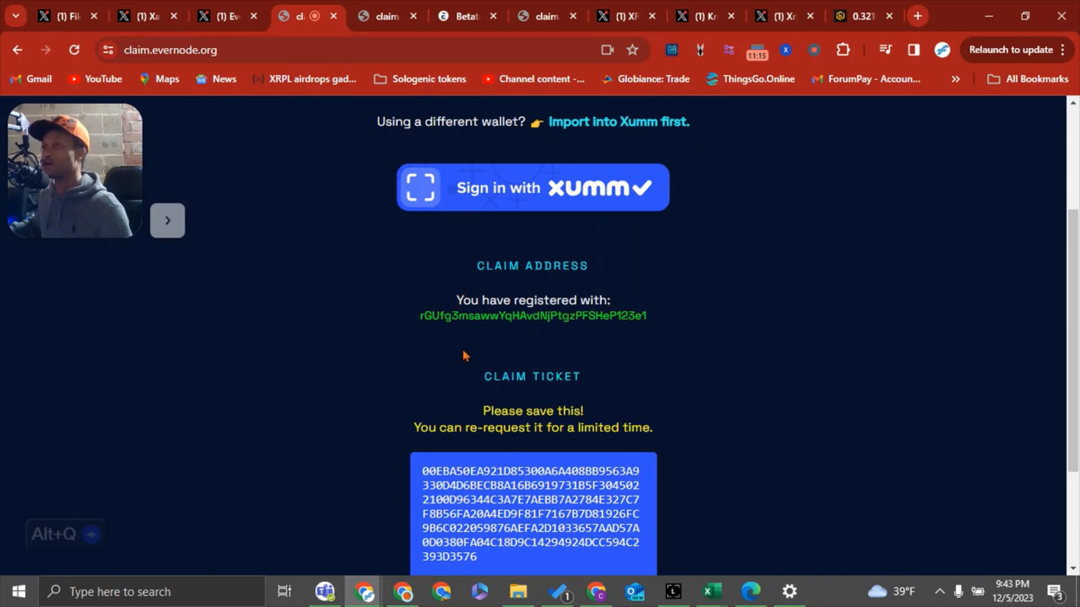
pyautogui.moveTo(555, 363)
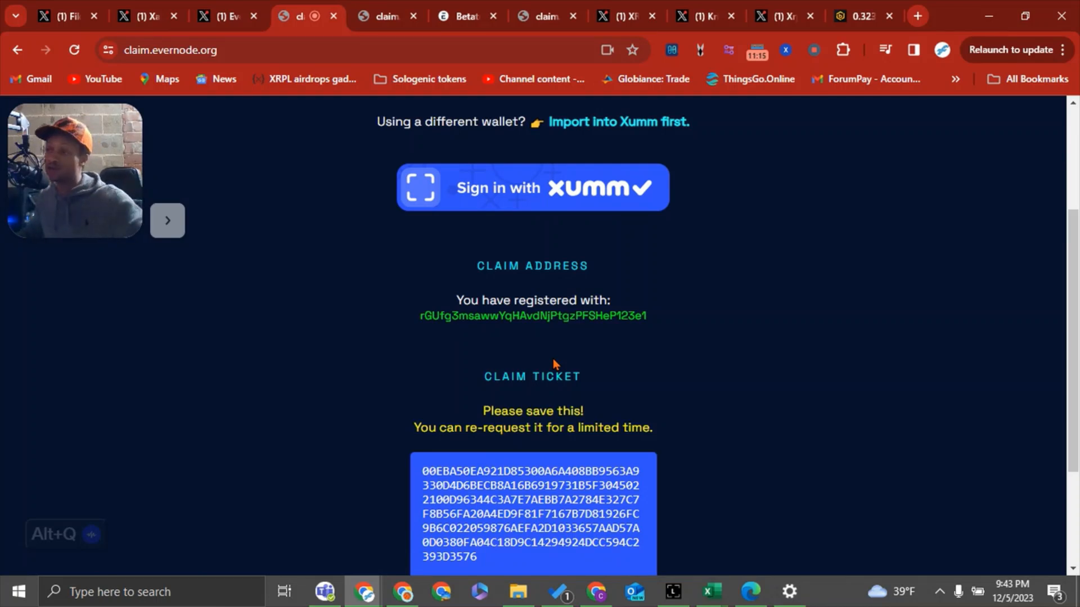
pyautogui.moveTo(168, 220)
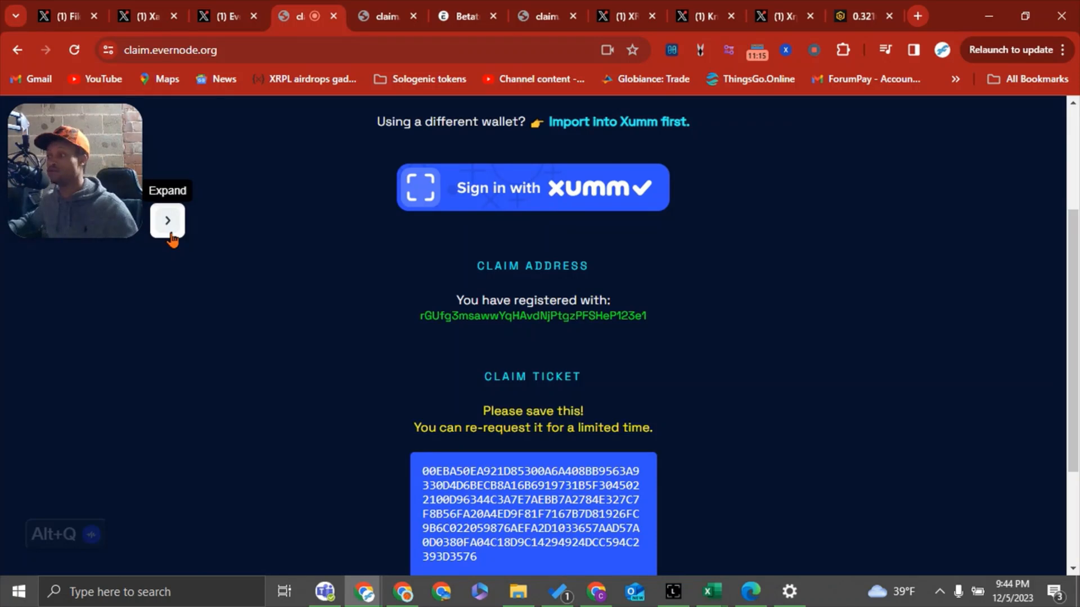
pyautogui.click(623, 15)
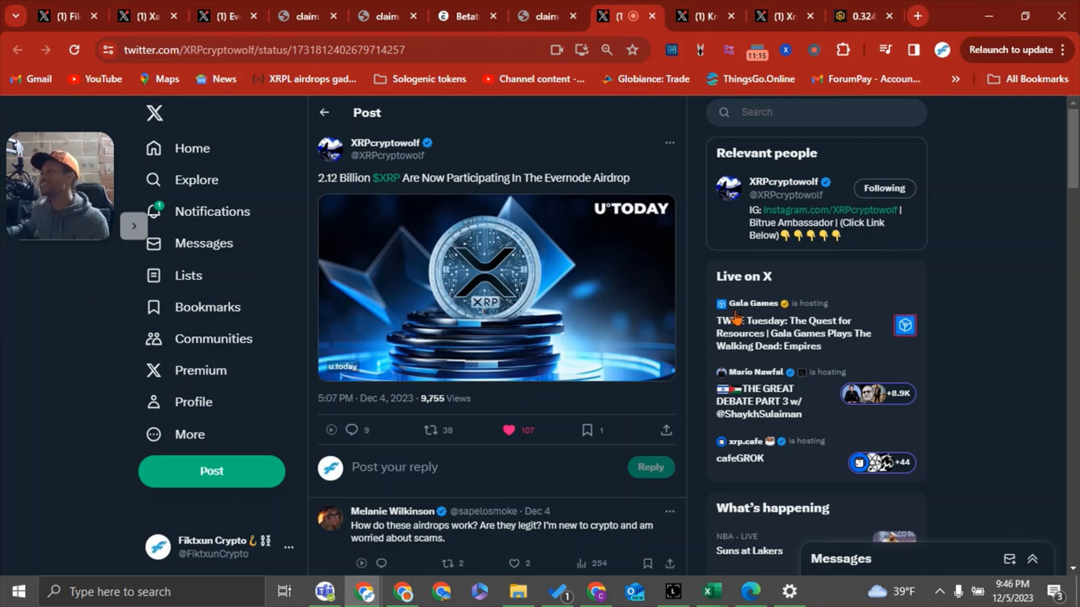
pyautogui.moveTo(702, 14)
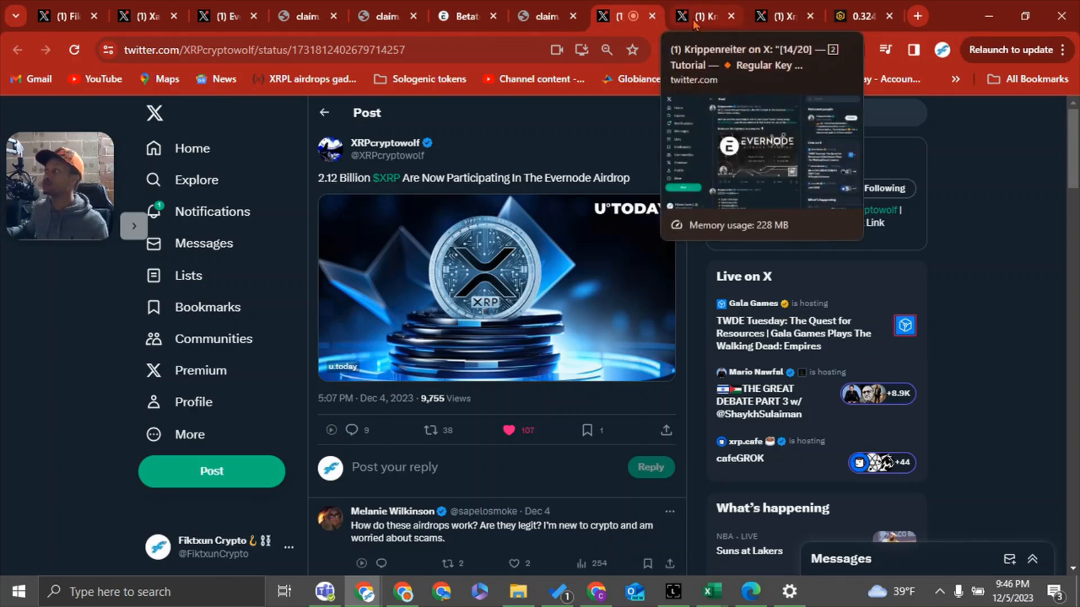
# Open Krippenreiter's all-in-one Evernode airdrop tutorial thread
pyautogui.click(704, 14)
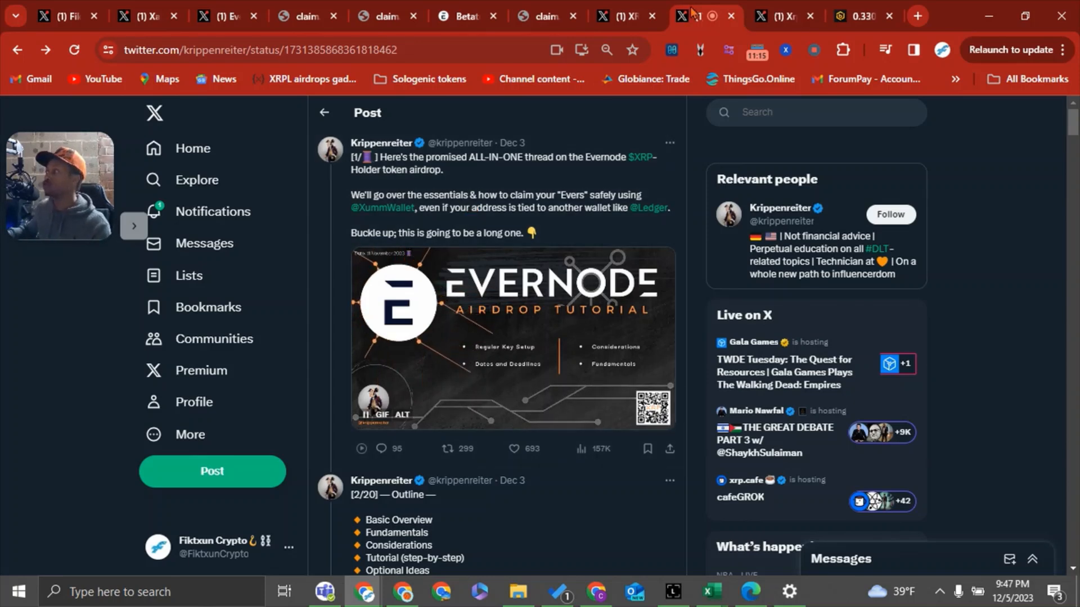
# Open Xrpl.Services' post explaining the Xahau Import transaction and its 2 XAH gift
pyautogui.click(782, 15)
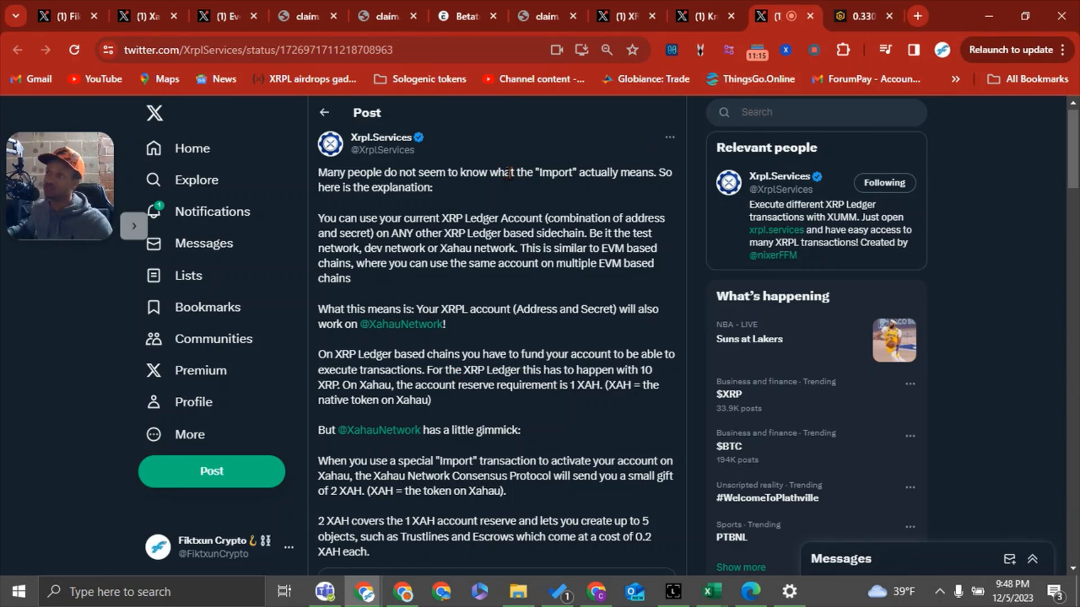
pyautogui.moveTo(857, 14)
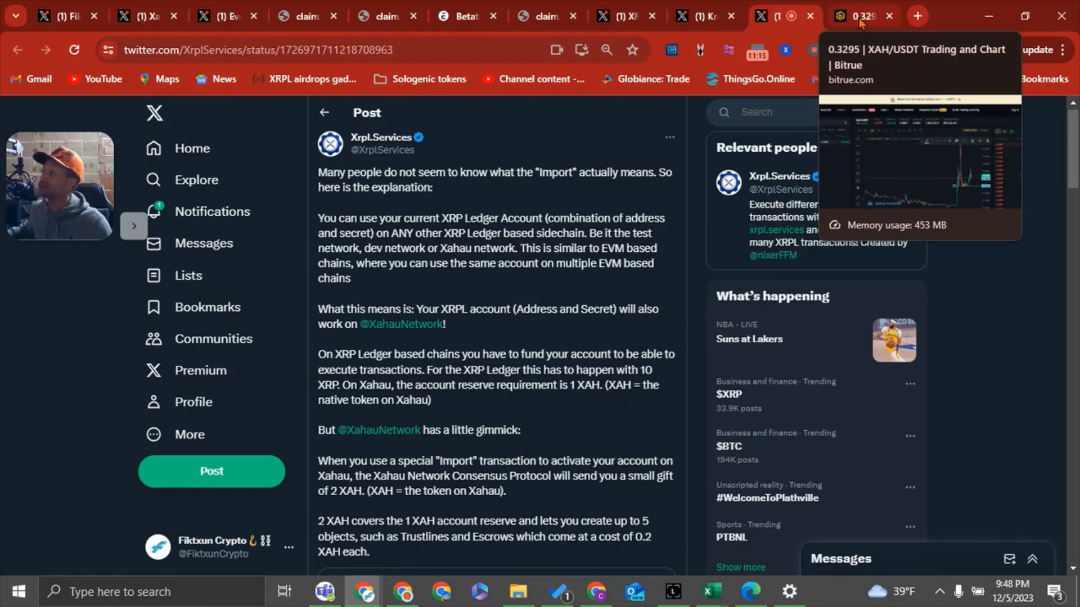
pyautogui.click(854, 14)
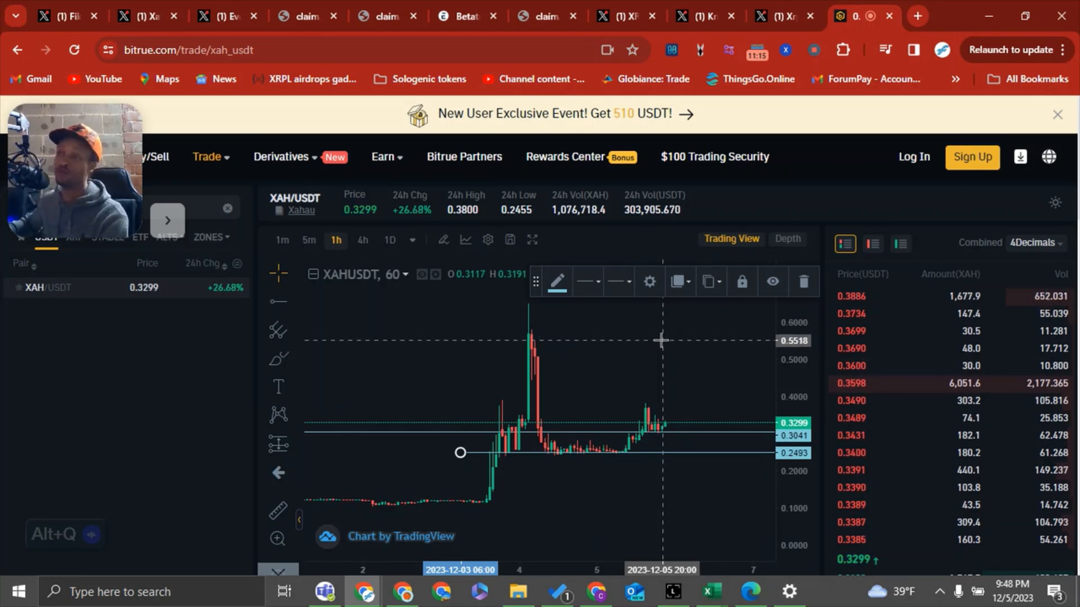
pyautogui.moveTo(679, 314)
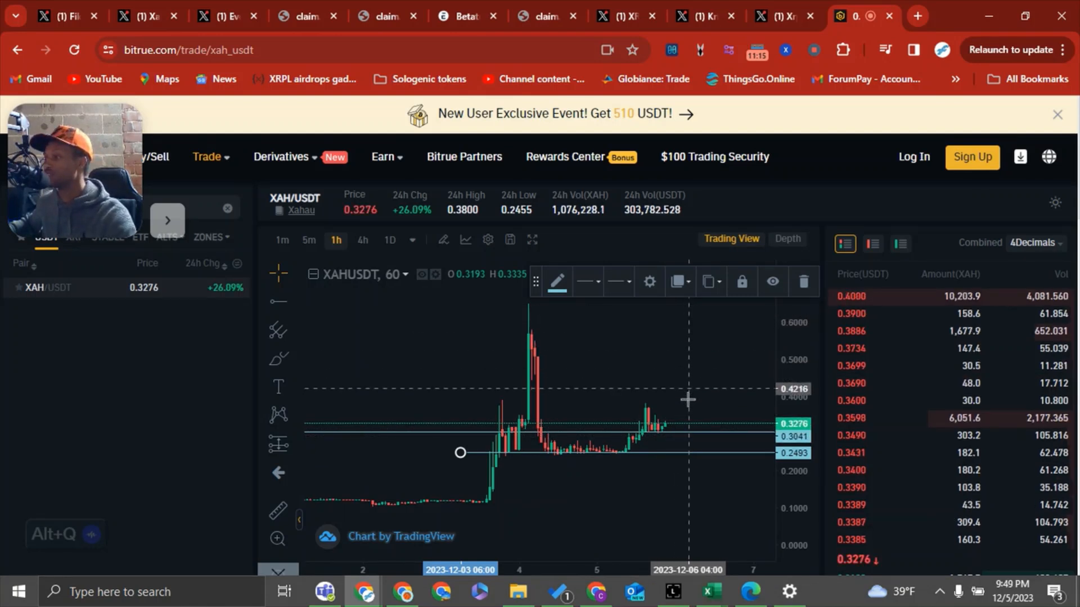
pyautogui.moveTo(785, 500)
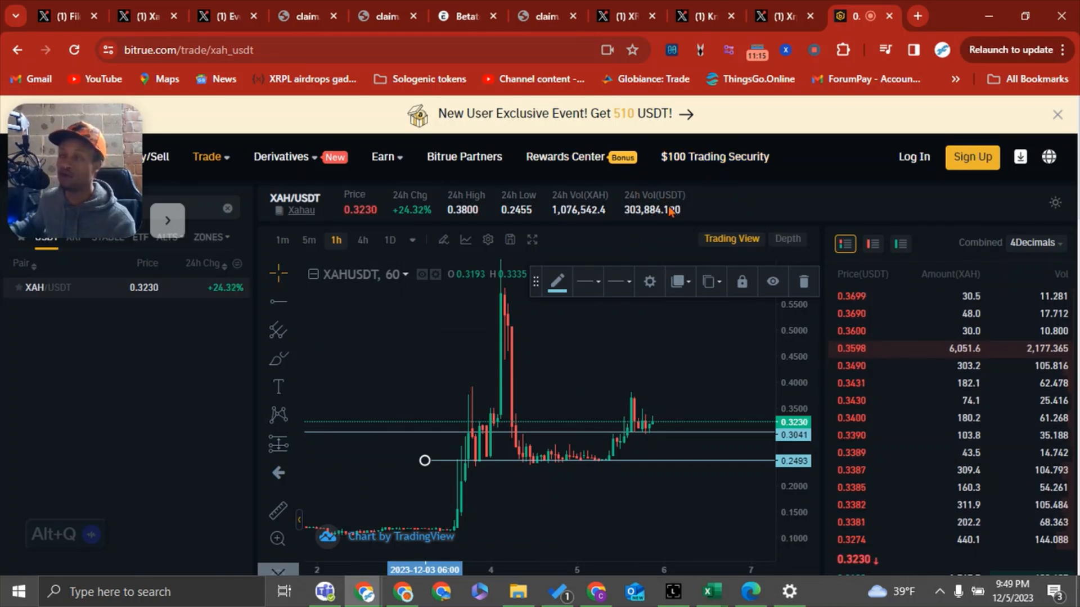
pyautogui.moveTo(698, 228)
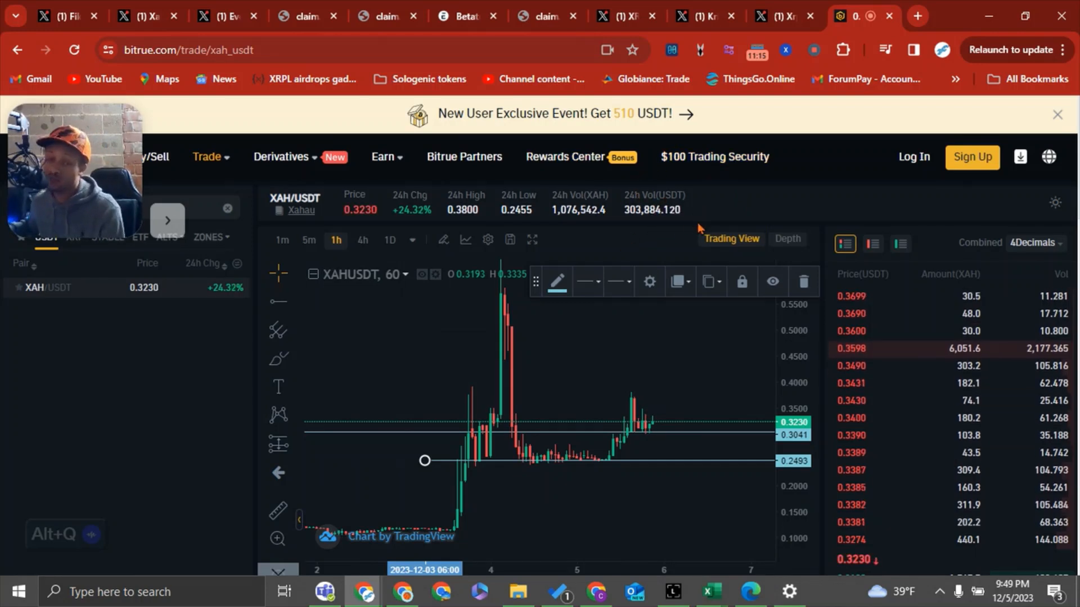